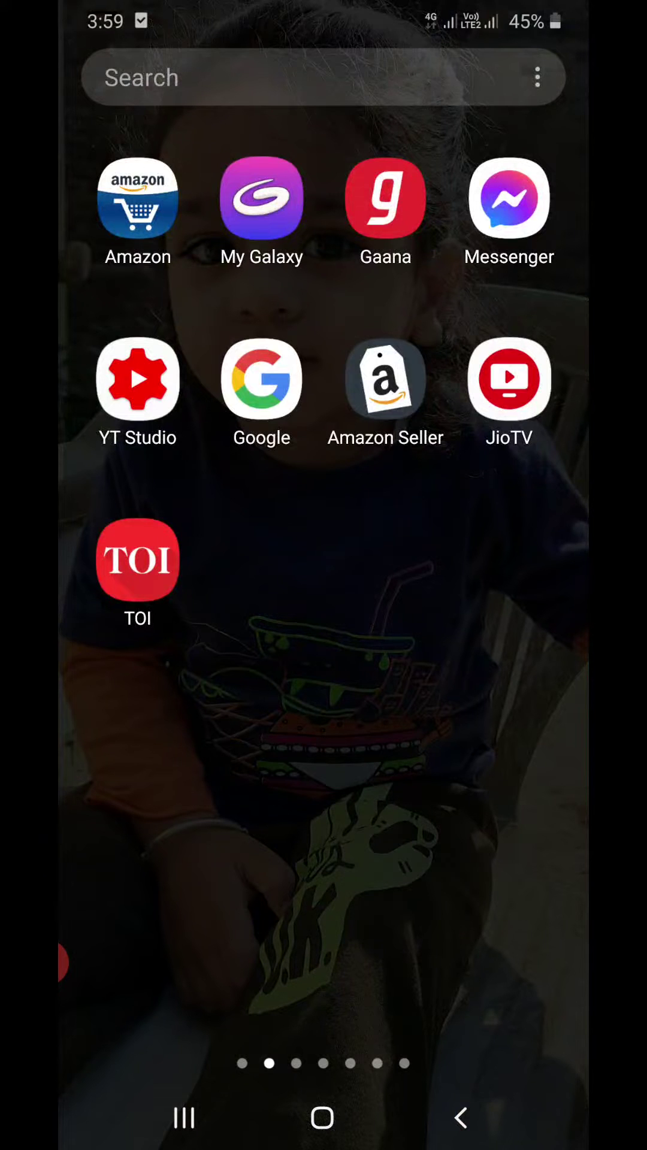
# - Launch the Messenger app from the Android home screen
pyautogui.click(509, 201)
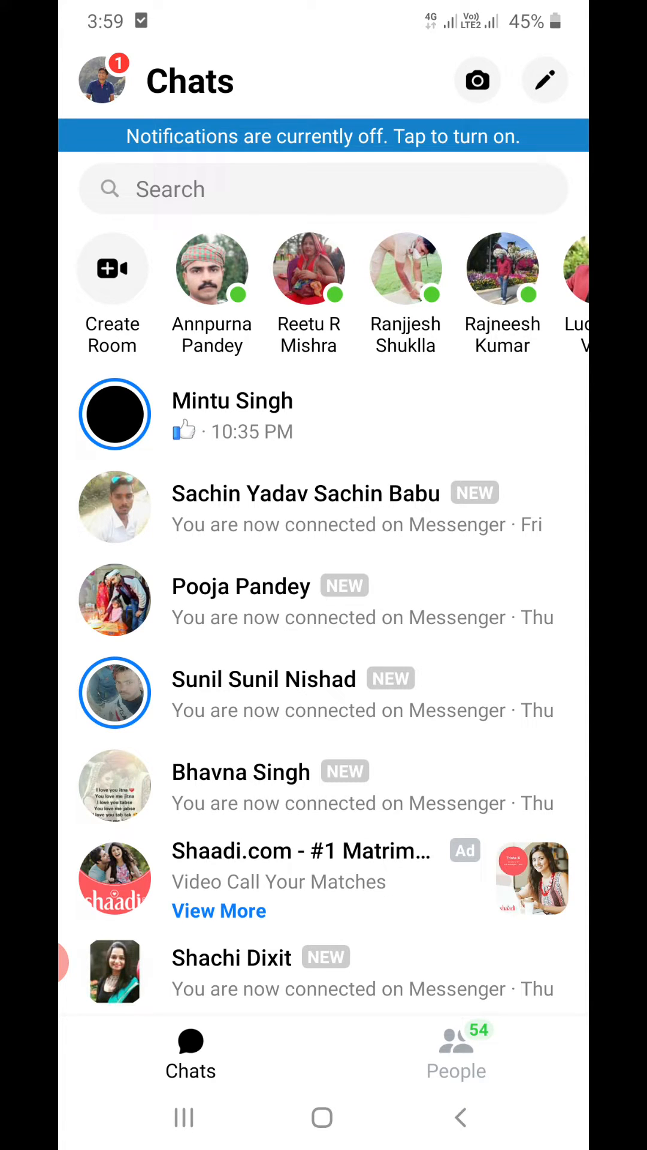
# - Open Account Settings from the profile Me menu
pyautogui.click(105, 81)
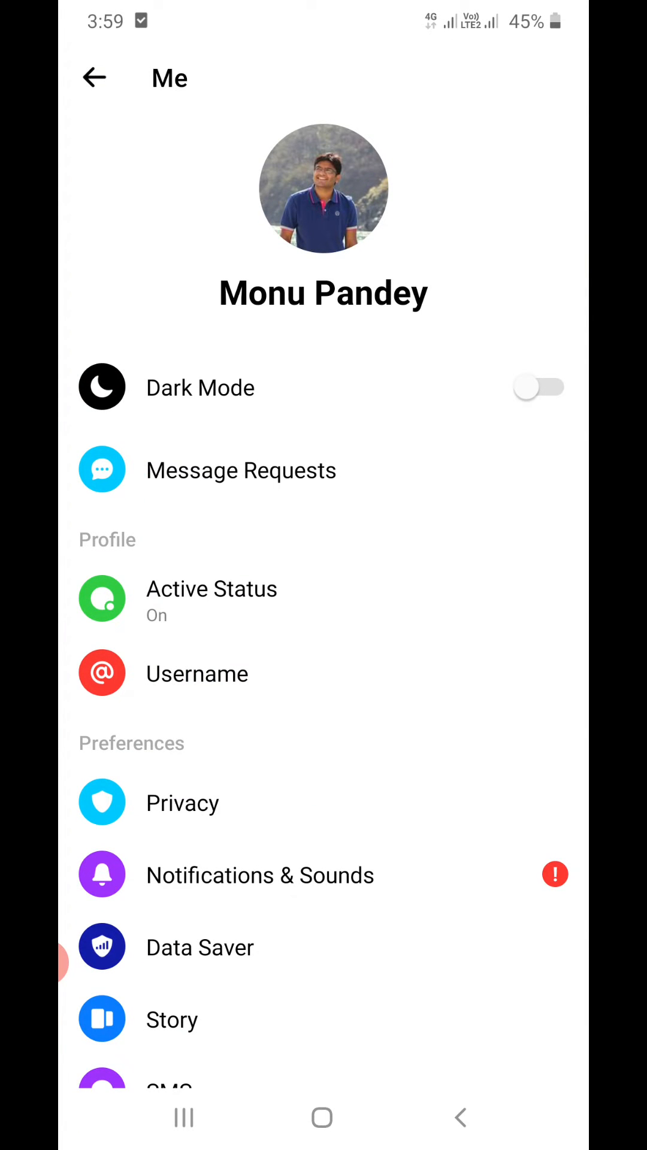
pyautogui.scroll(-3)
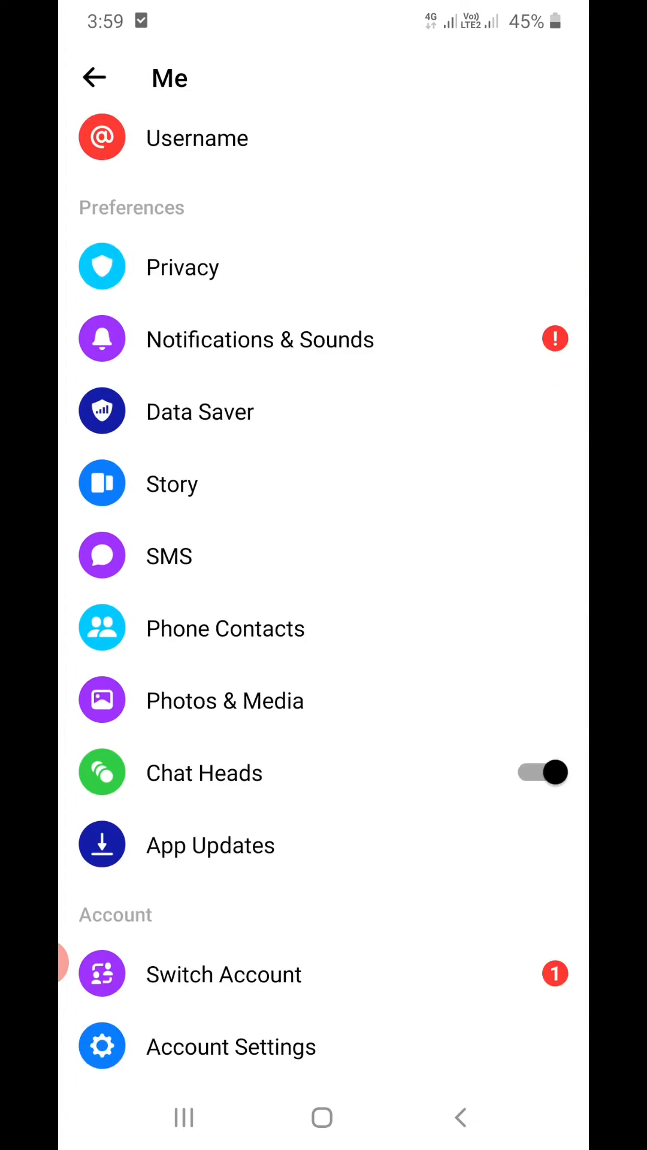
pyautogui.scroll(-3)
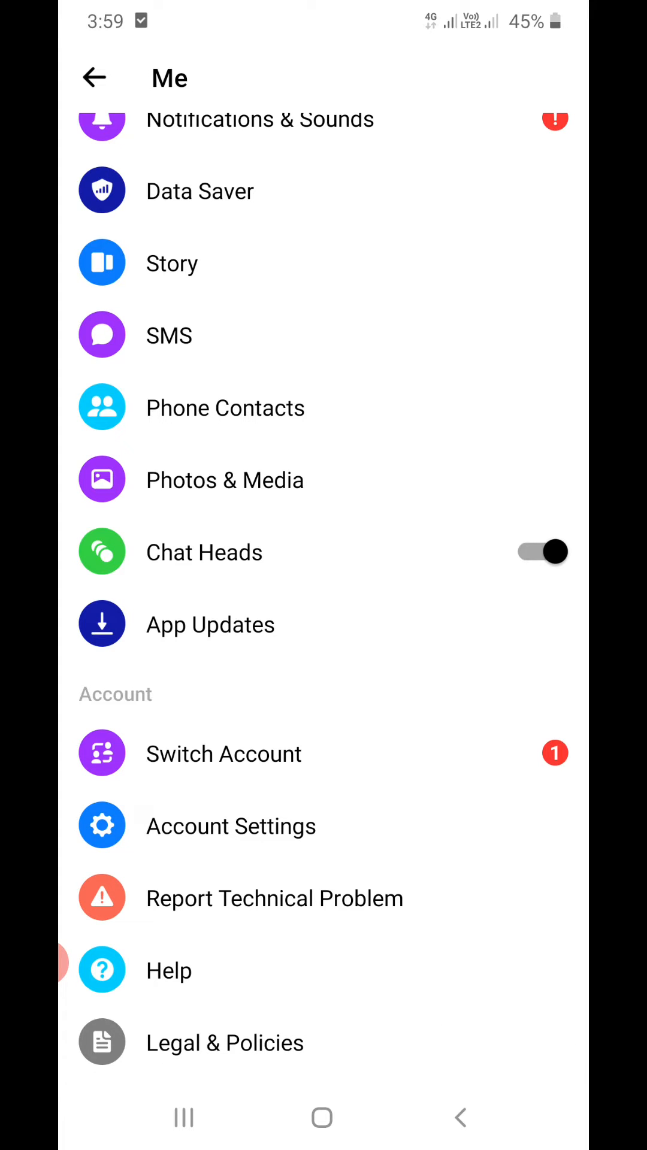
pyautogui.click(230, 825)
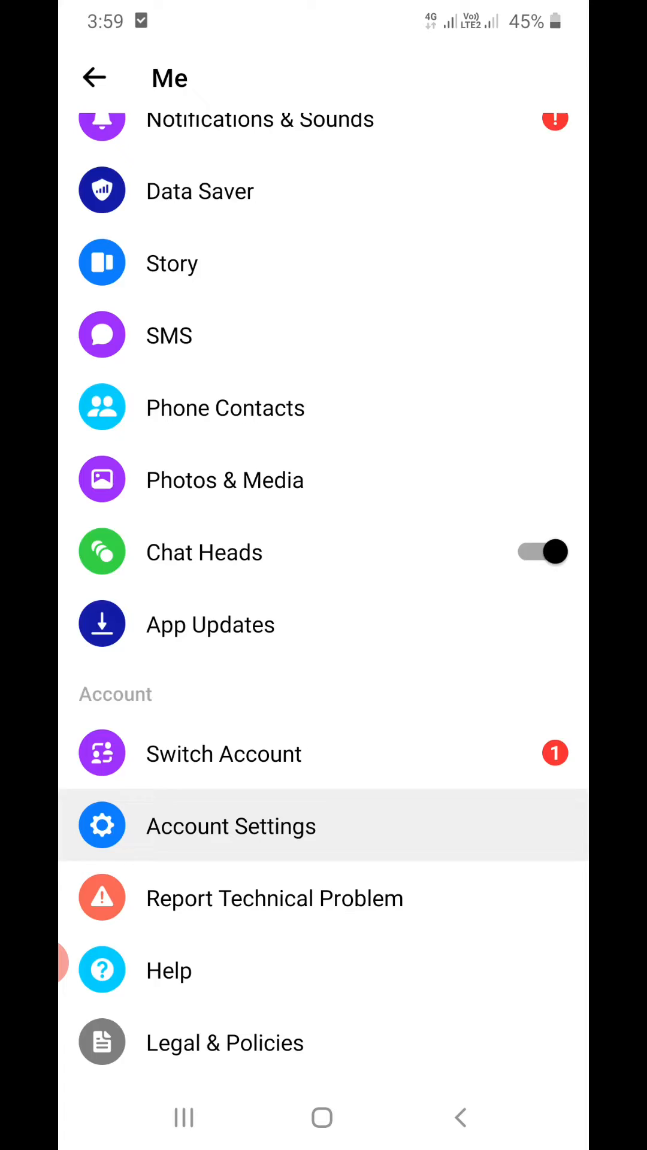
pyautogui.click(230, 826)
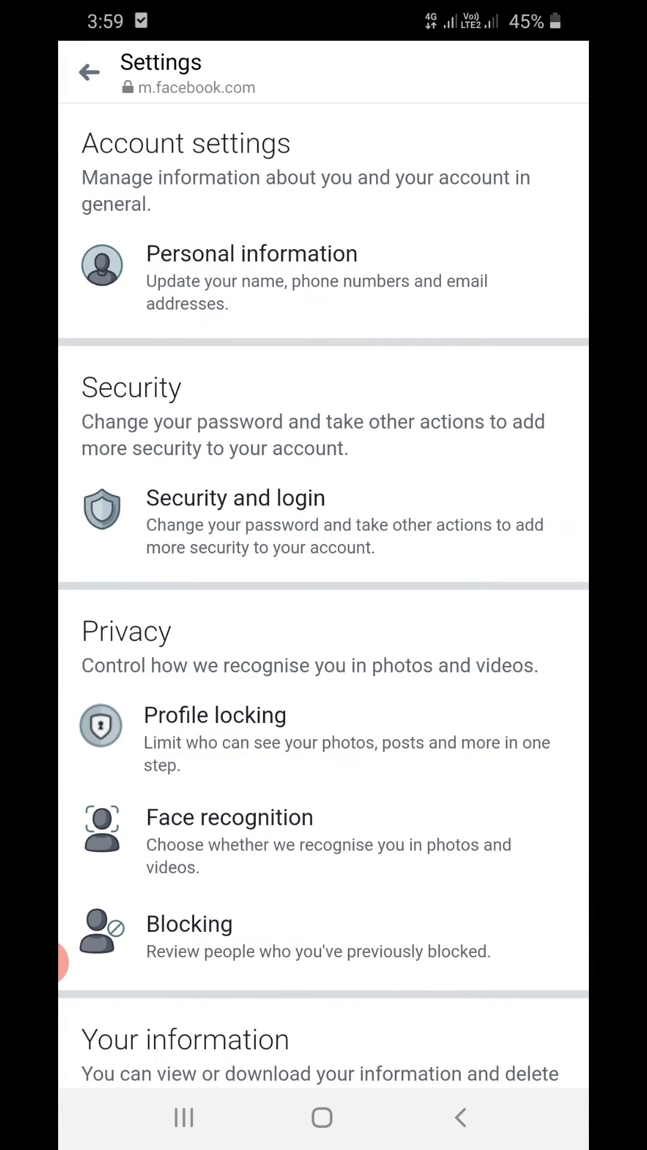
# - Scroll the settings to Privacy and open the Blocking page
pyautogui.scroll(-3)
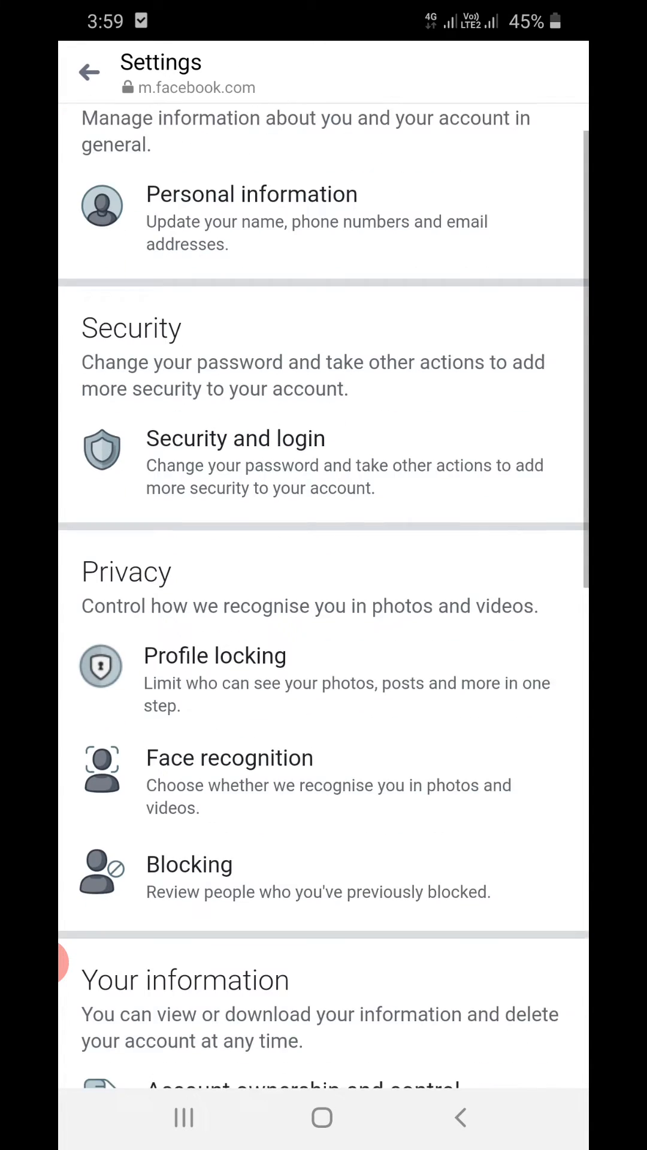
pyautogui.scroll(-3)
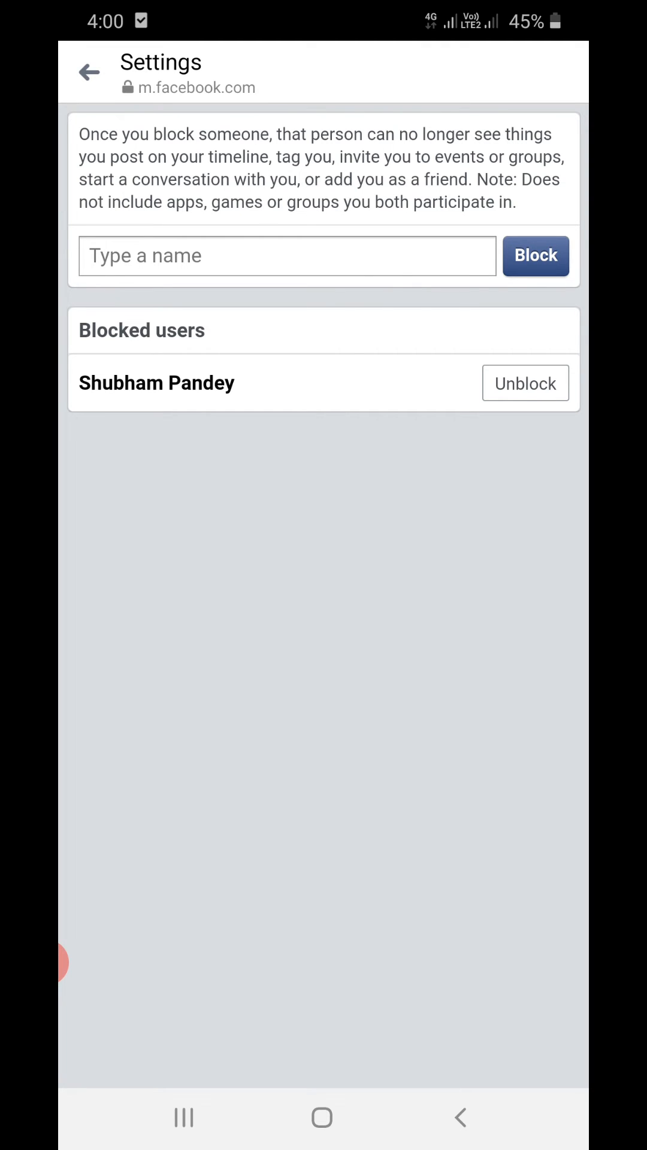
pyautogui.click(525, 383)
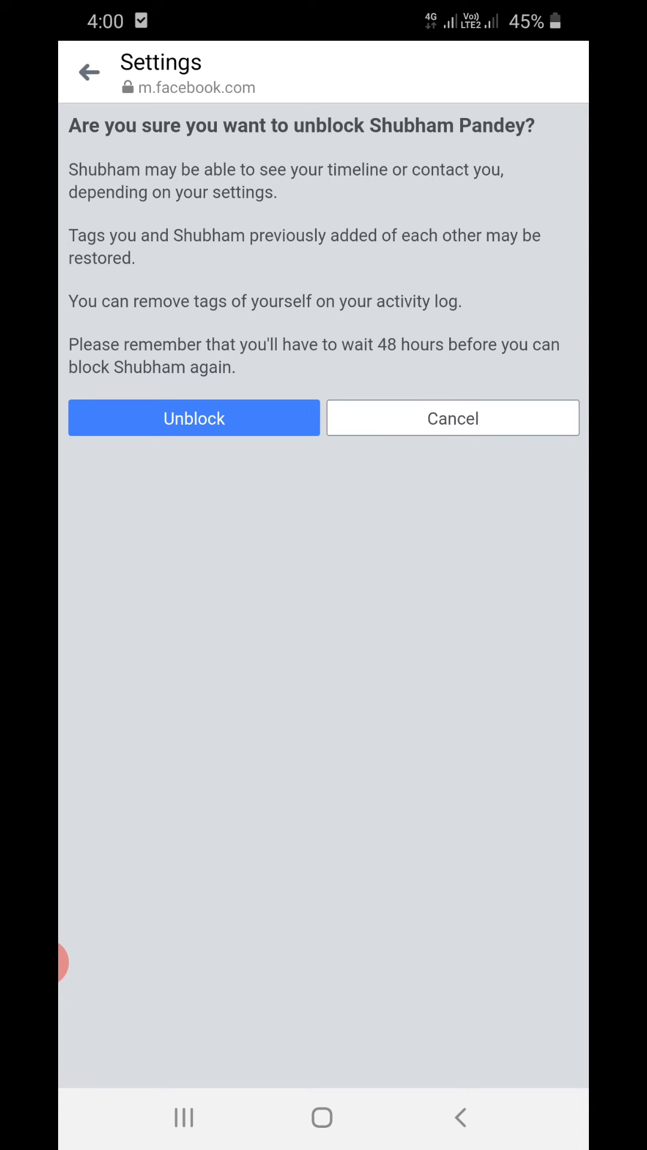
pyautogui.click(194, 418)
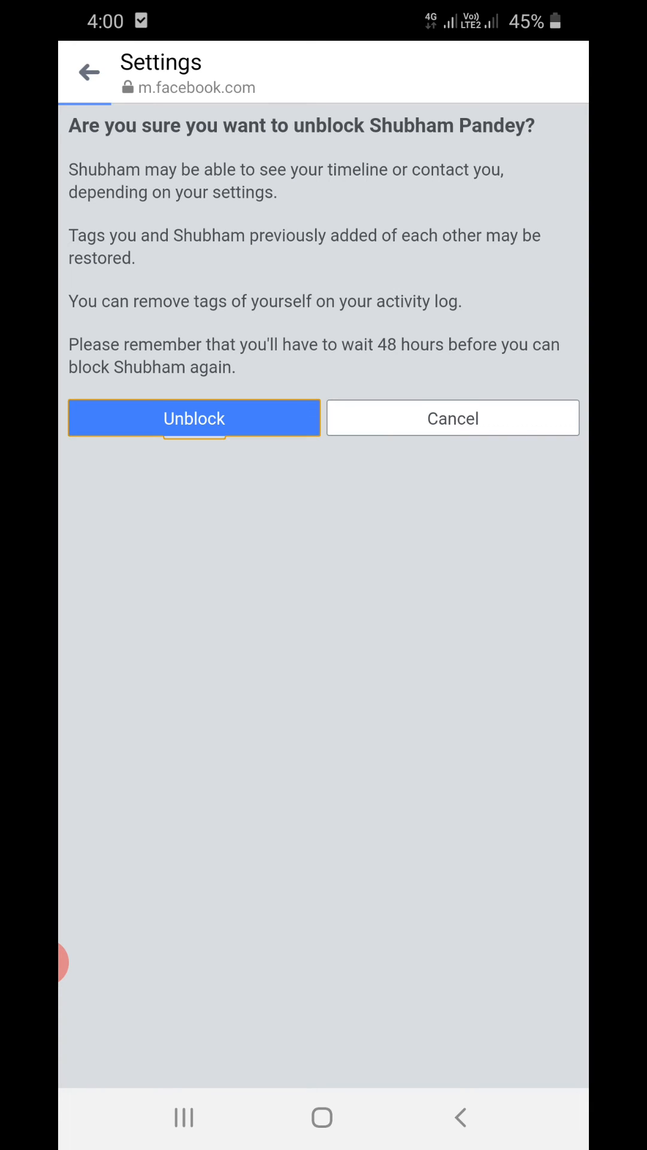
pyautogui.click(194, 419)
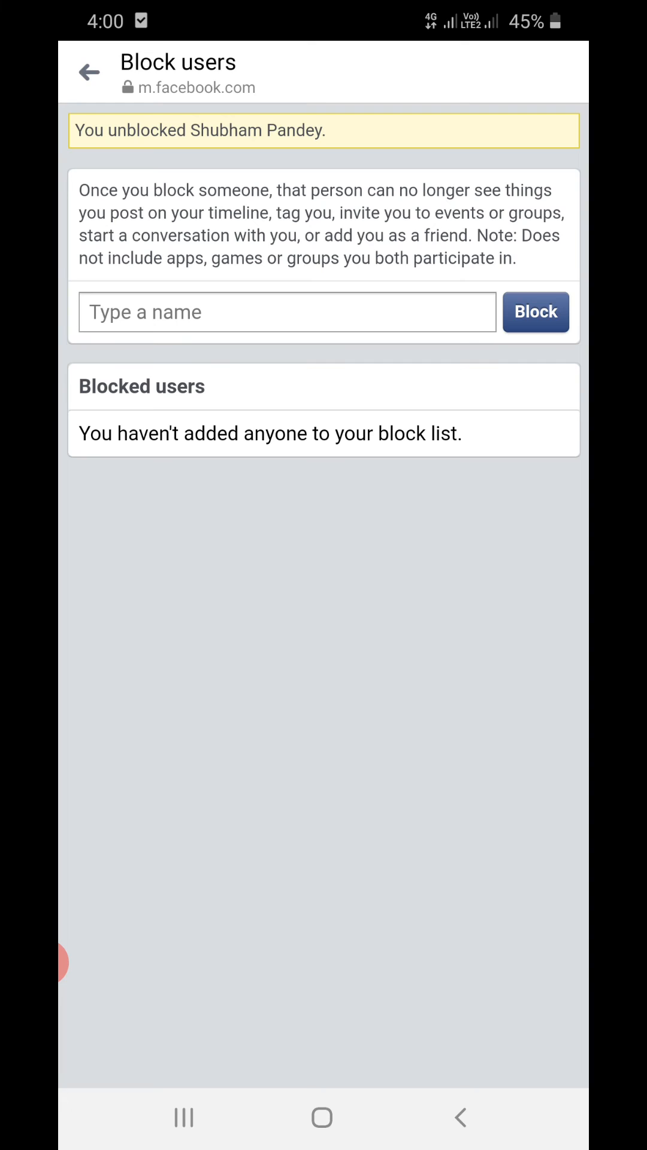